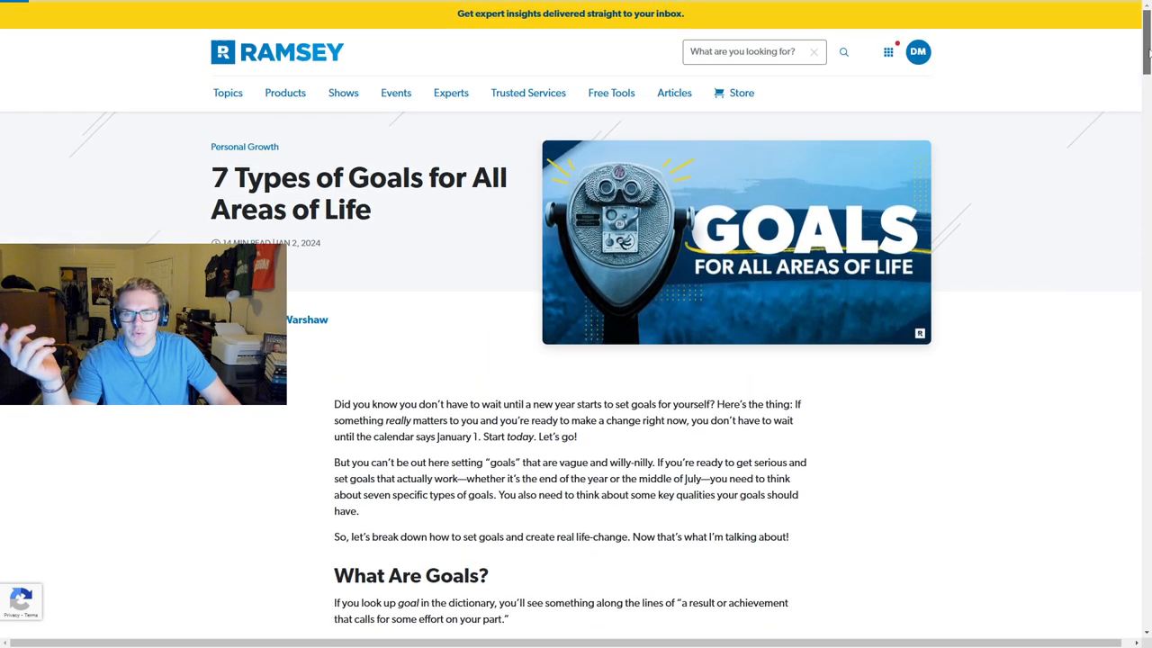
pyautogui.moveTo(956, 423)
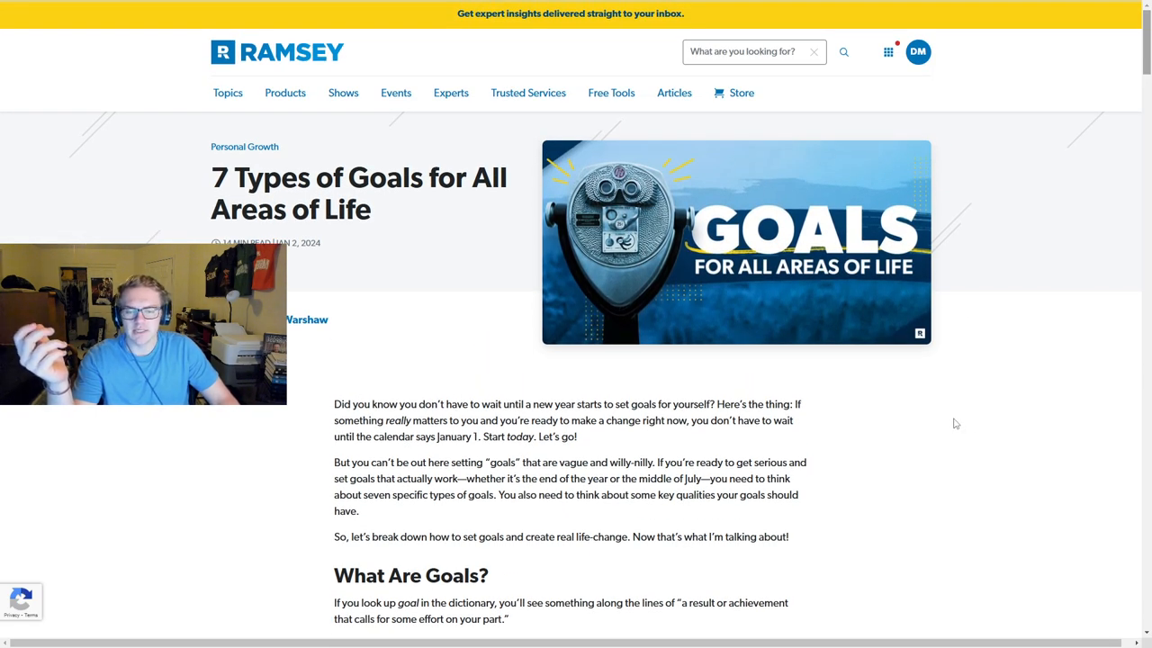
# - Scroll past the introduction to the What Are Goals? section and its qualities list
pyautogui.scroll(-3)
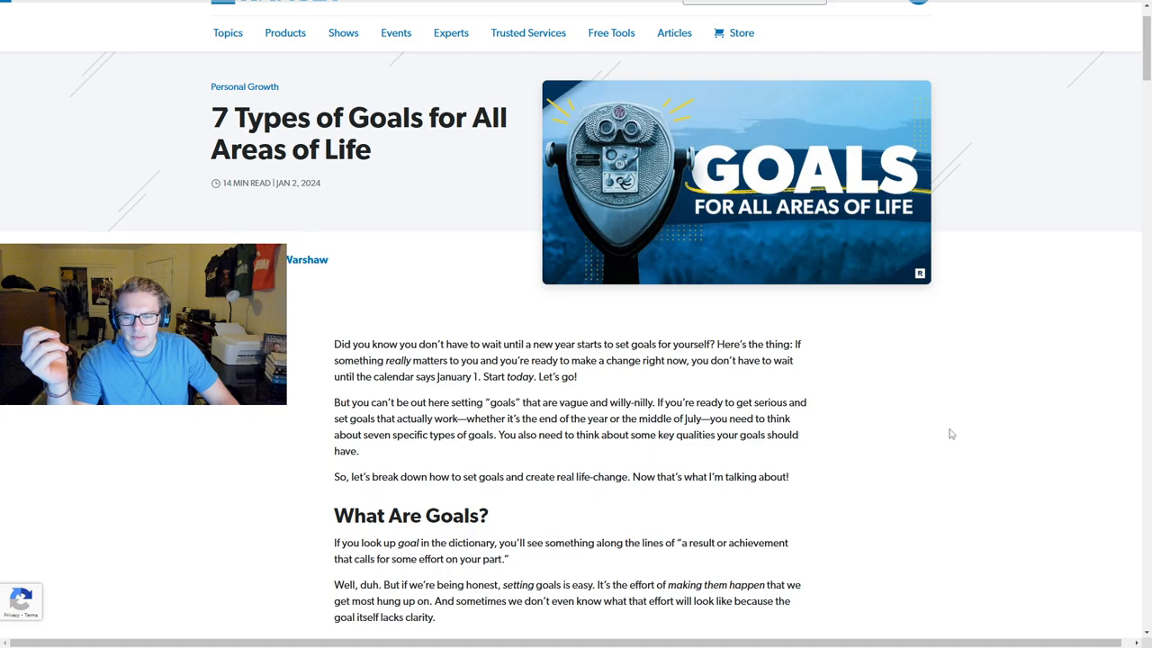
pyautogui.scroll(-3)
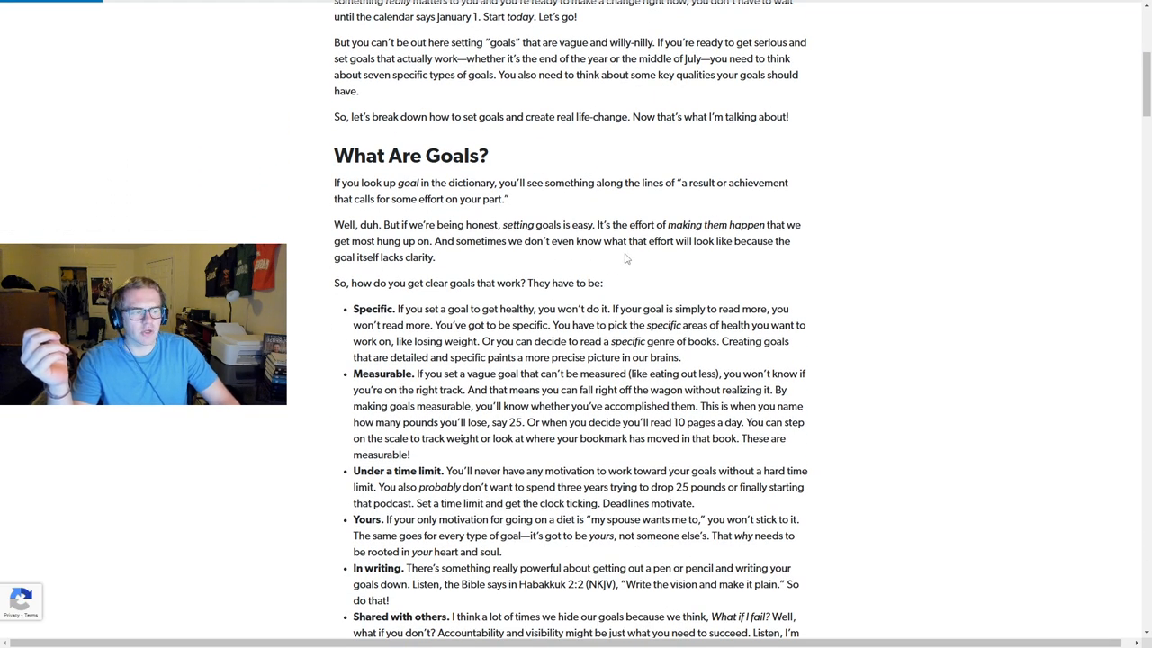
pyautogui.scroll(-3)
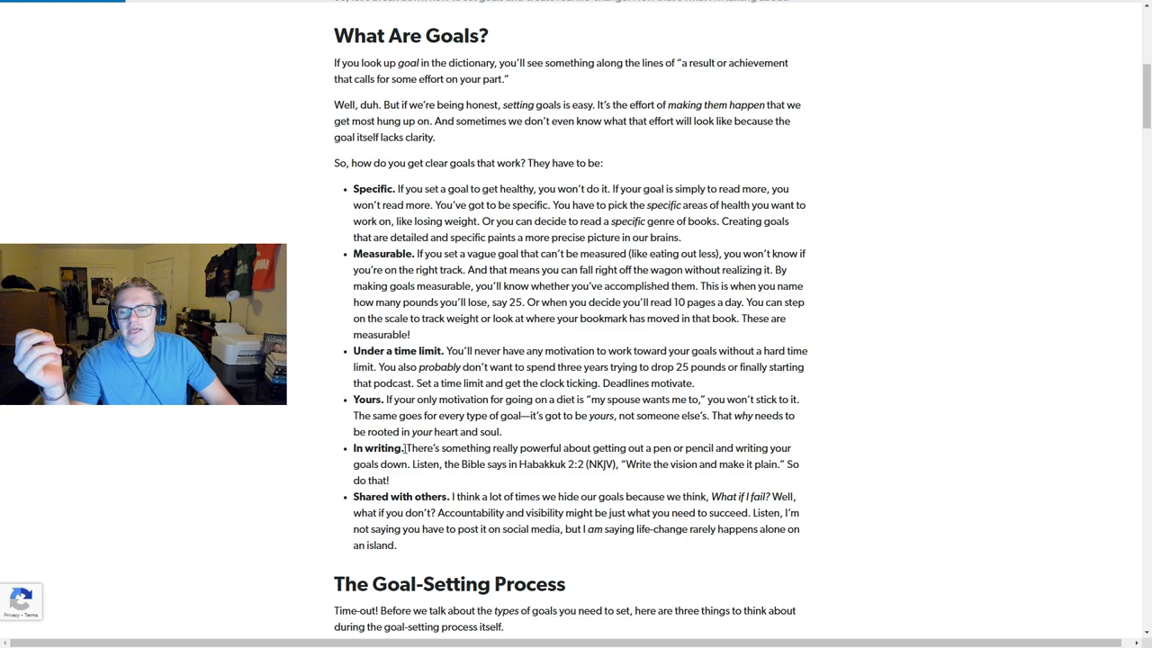
# - Select the 'In writing.' quality in the list of what good goals need
pyautogui.doubleClick(378, 448)
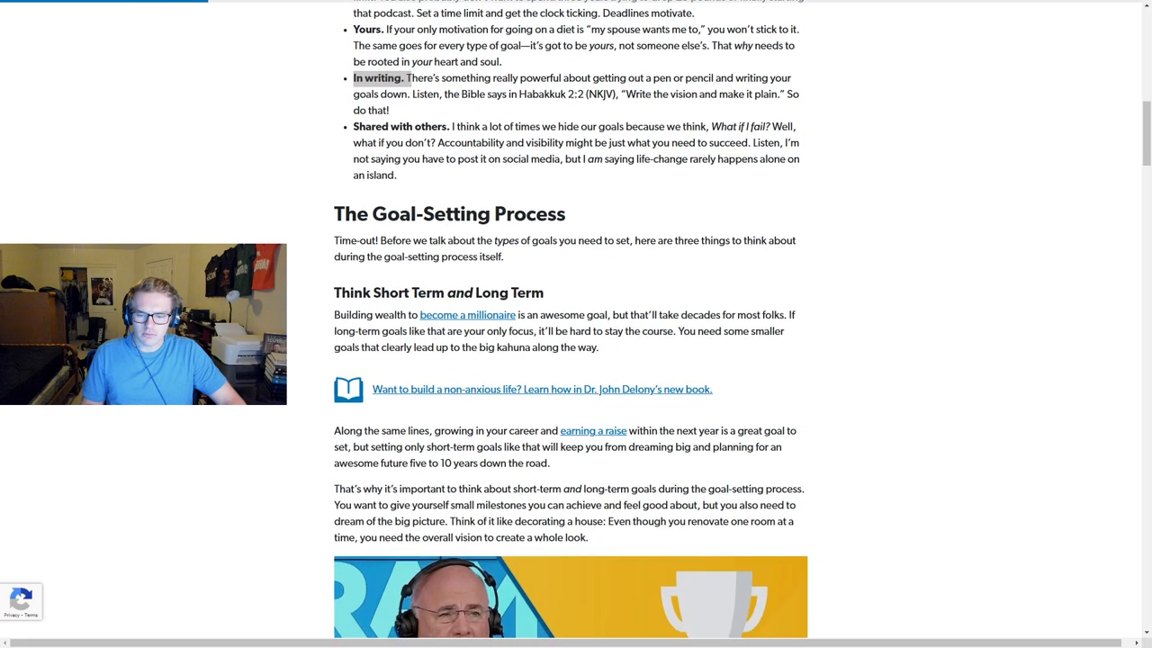
# - Scroll down through Spiritual and Financial Goals, then back up toward What Are Goals?
pyautogui.scroll(-3)
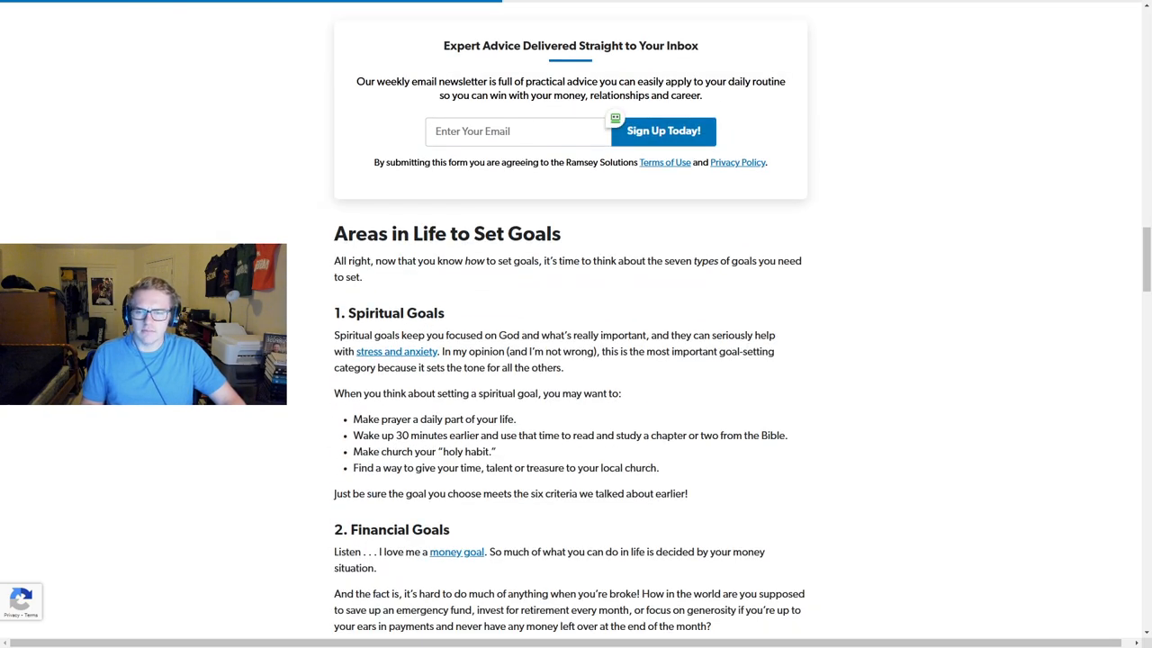
pyautogui.scroll(-3)
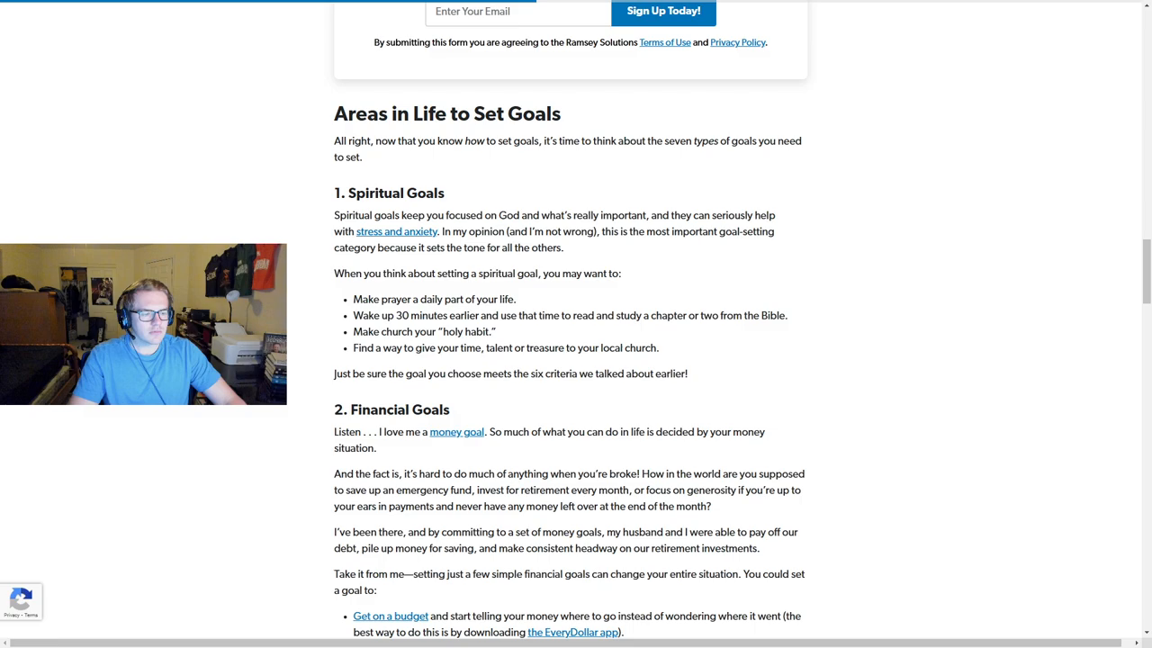
pyautogui.scroll(3)
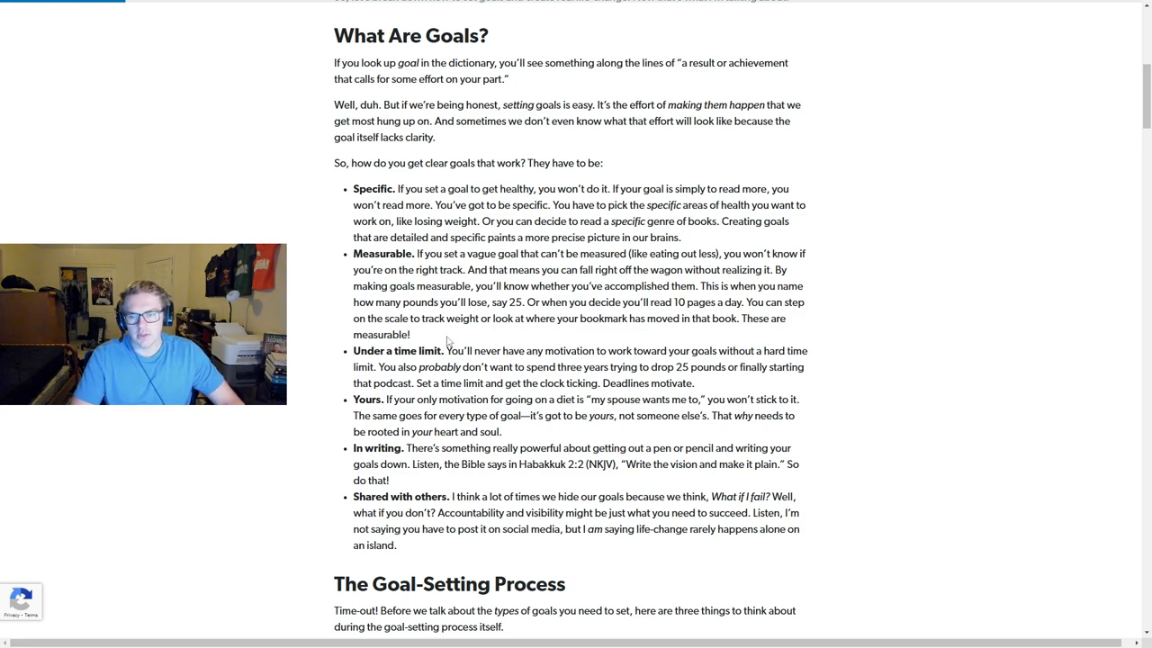
# - Select article text and scroll slightly to reveal The Goal-Setting Process heading
pyautogui.doubleClick(367, 399)
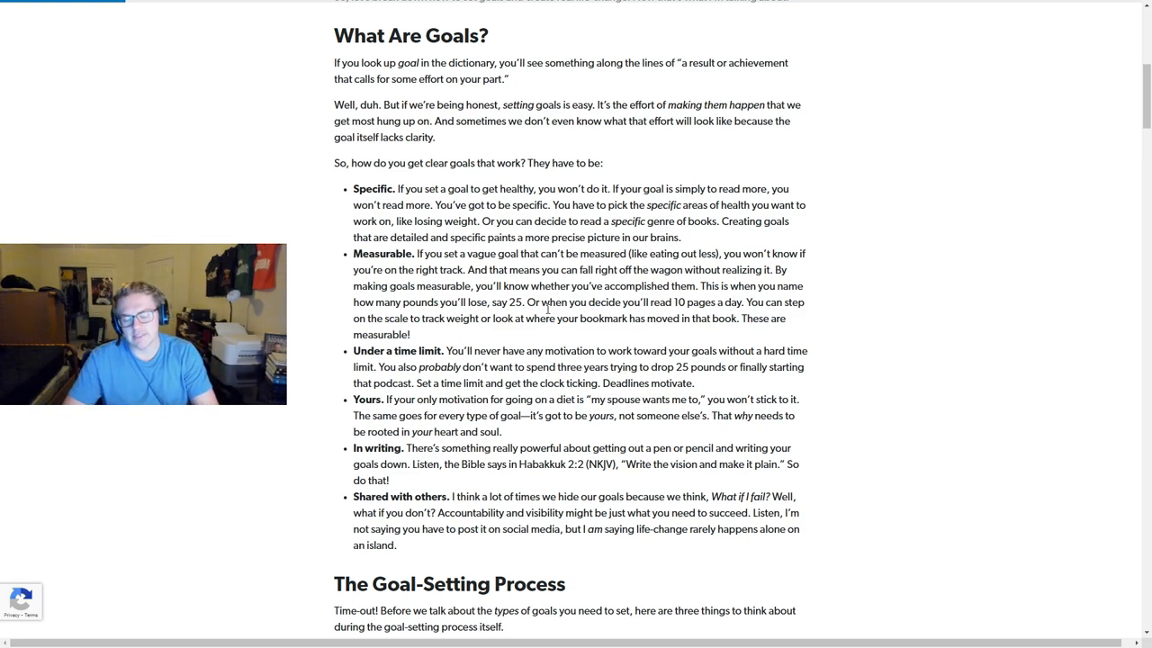
pyautogui.moveTo(708, 264)
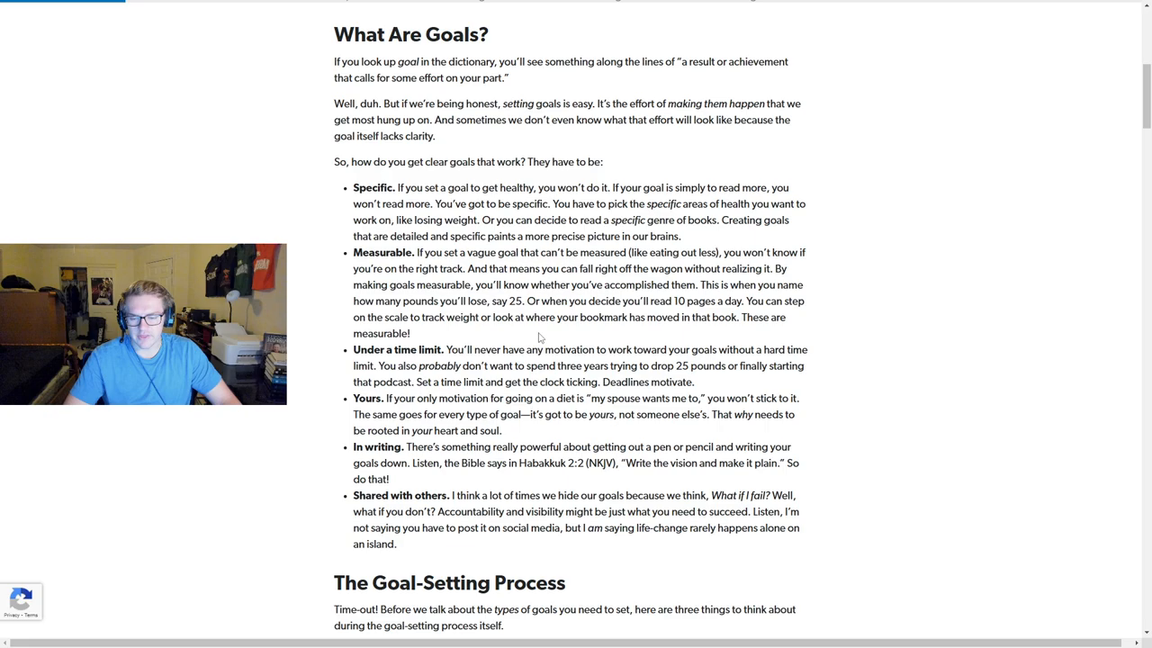
pyautogui.scroll(-3)
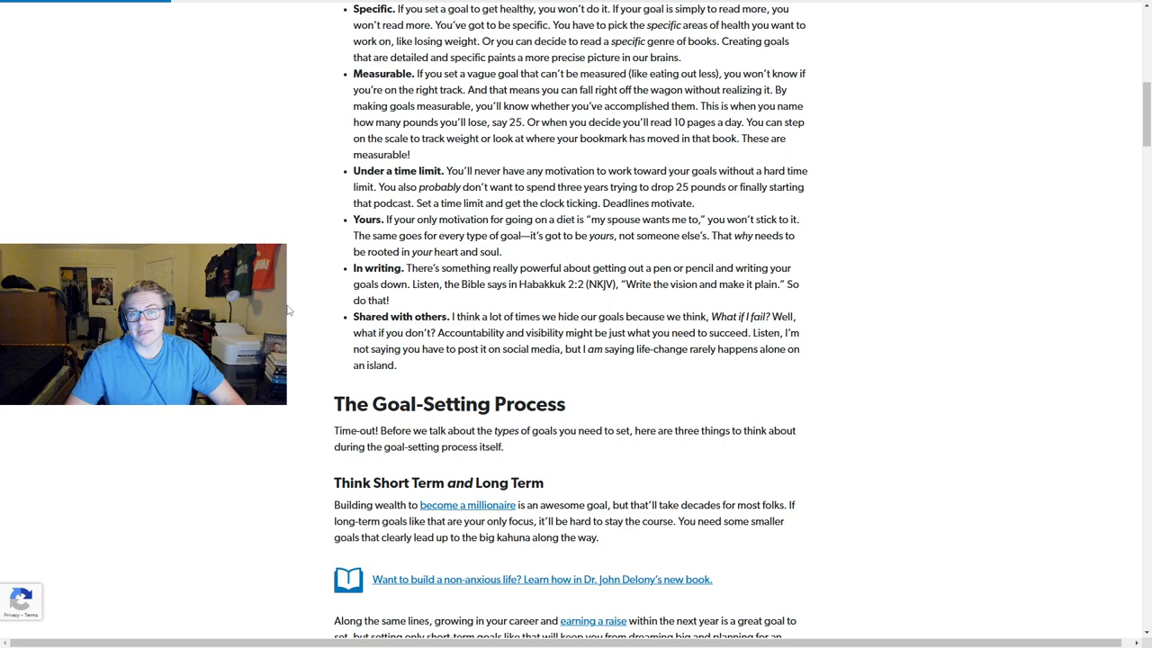
# - Scroll up to the qualities list, then down to Identify the Steps to Get There
pyautogui.scroll(3)
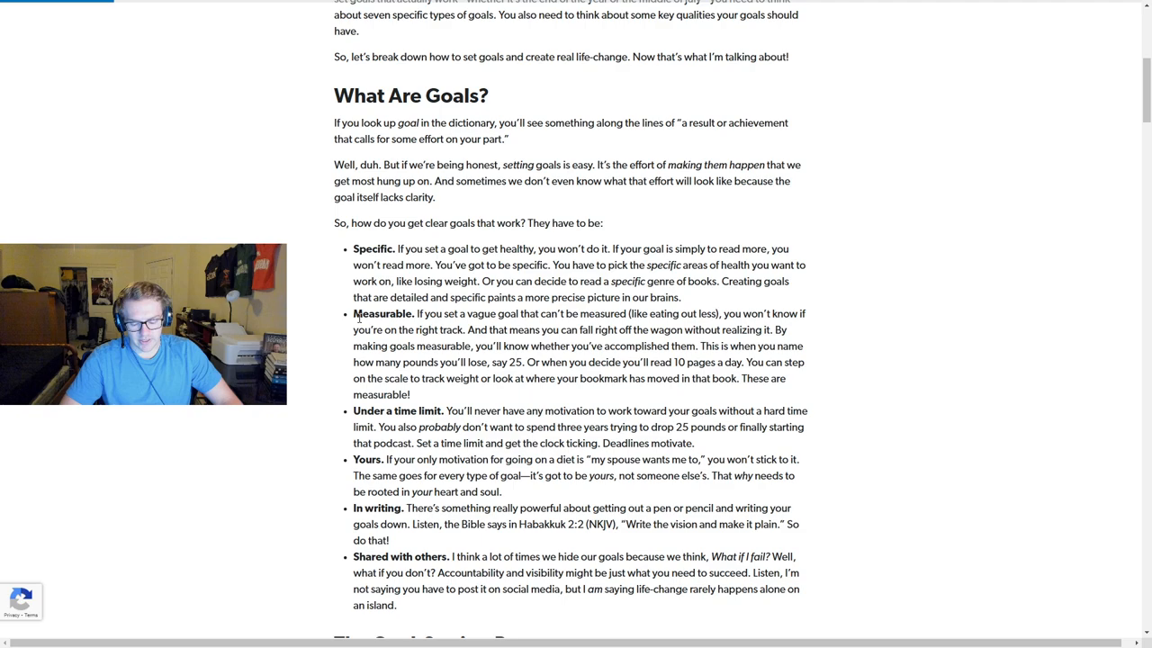
pyautogui.moveTo(360, 329)
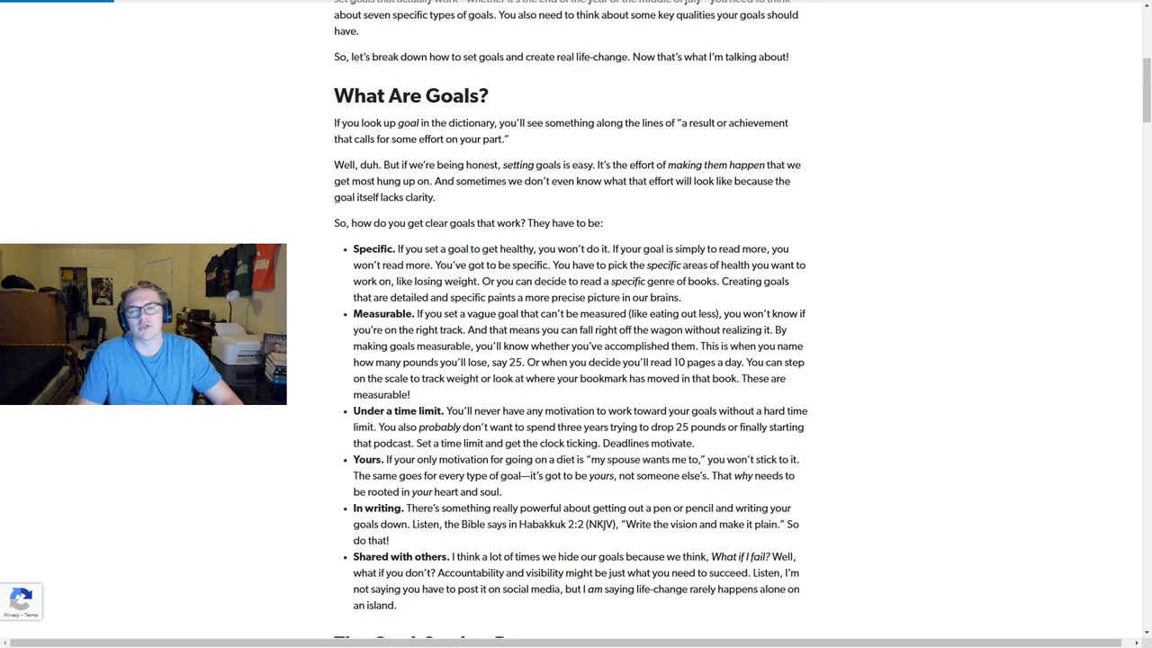
pyautogui.scroll(-3)
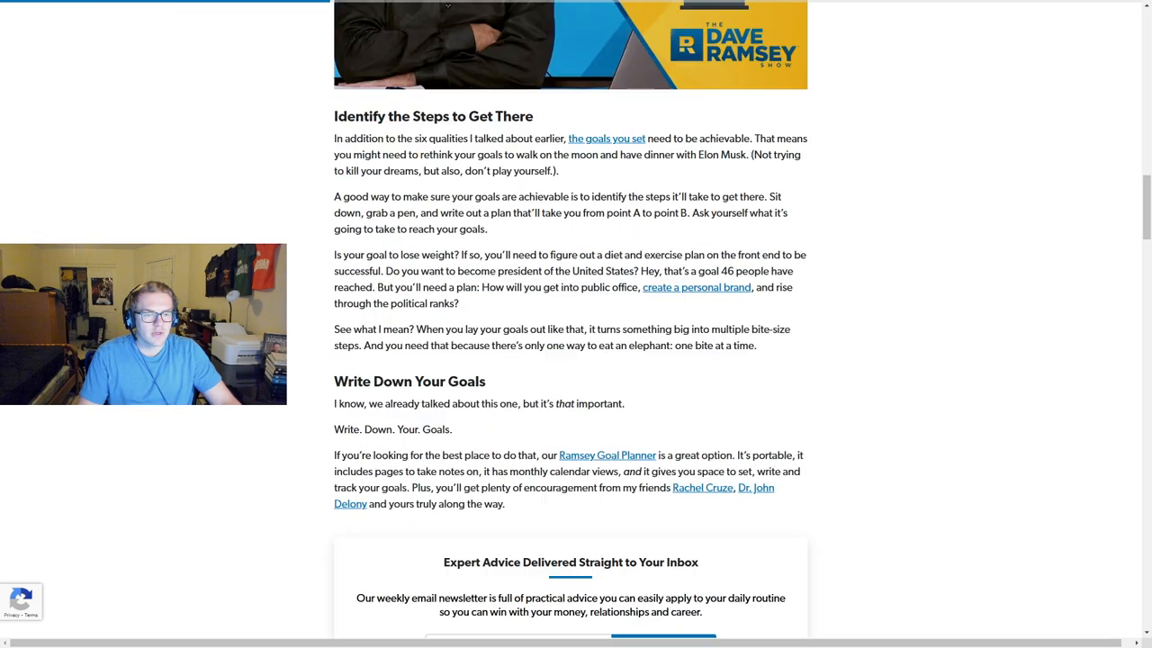
# - Scroll down through the Career, Intellectual, Health/Wellness and Family goal sections
pyautogui.scroll(-3)
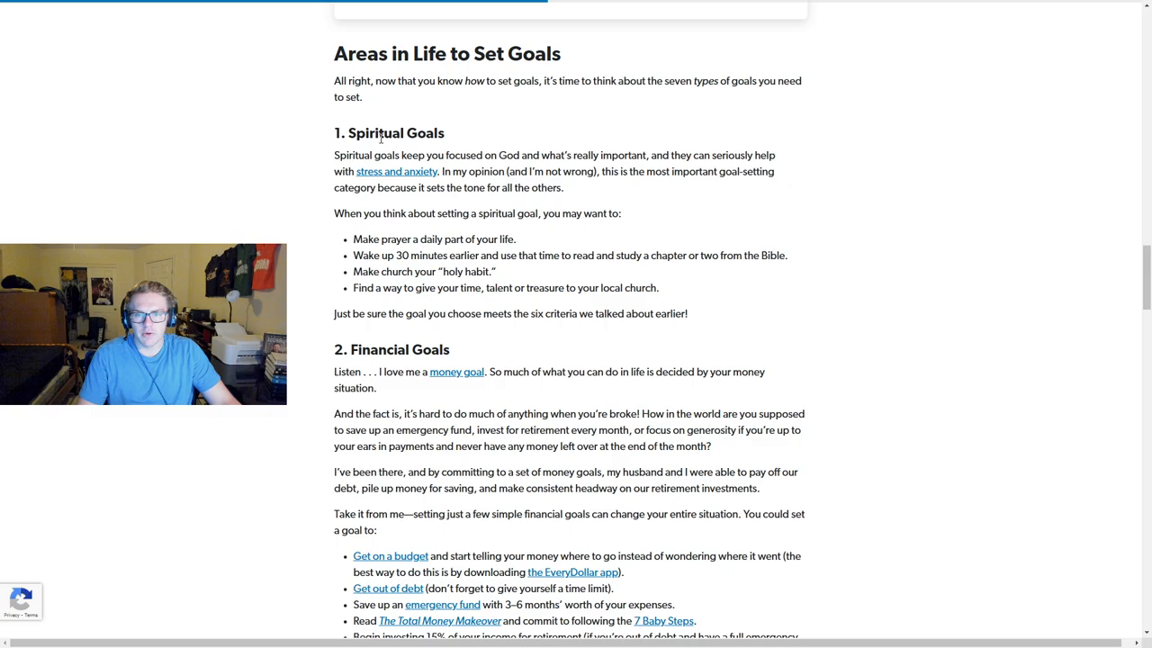
pyautogui.scroll(-3)
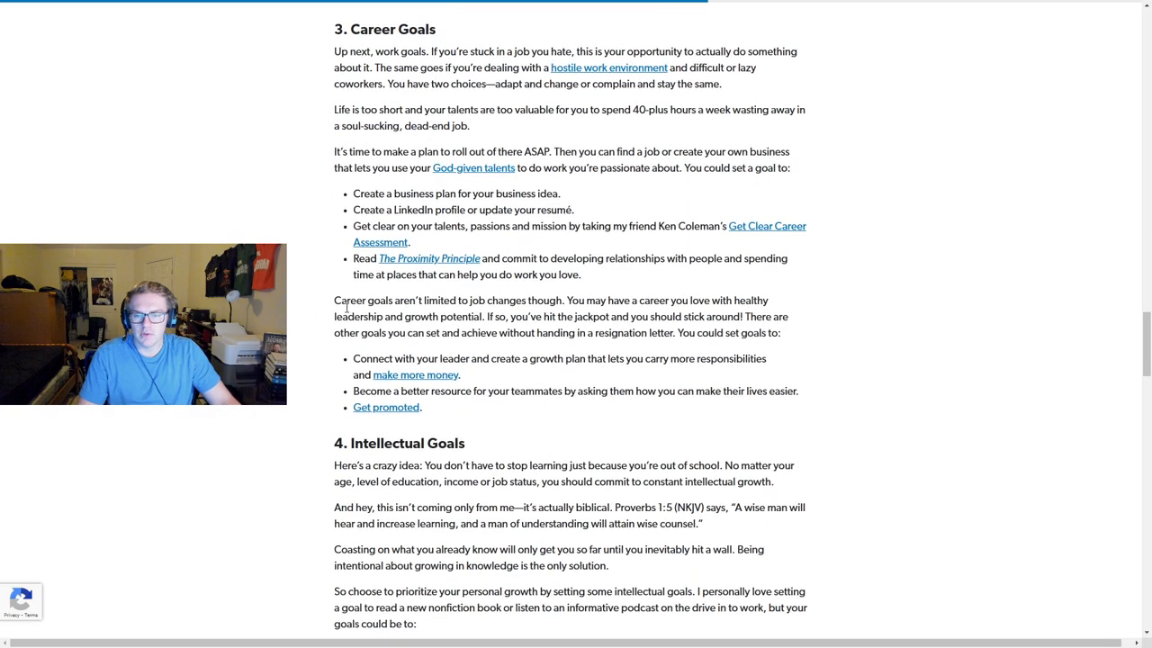
pyautogui.scroll(-3)
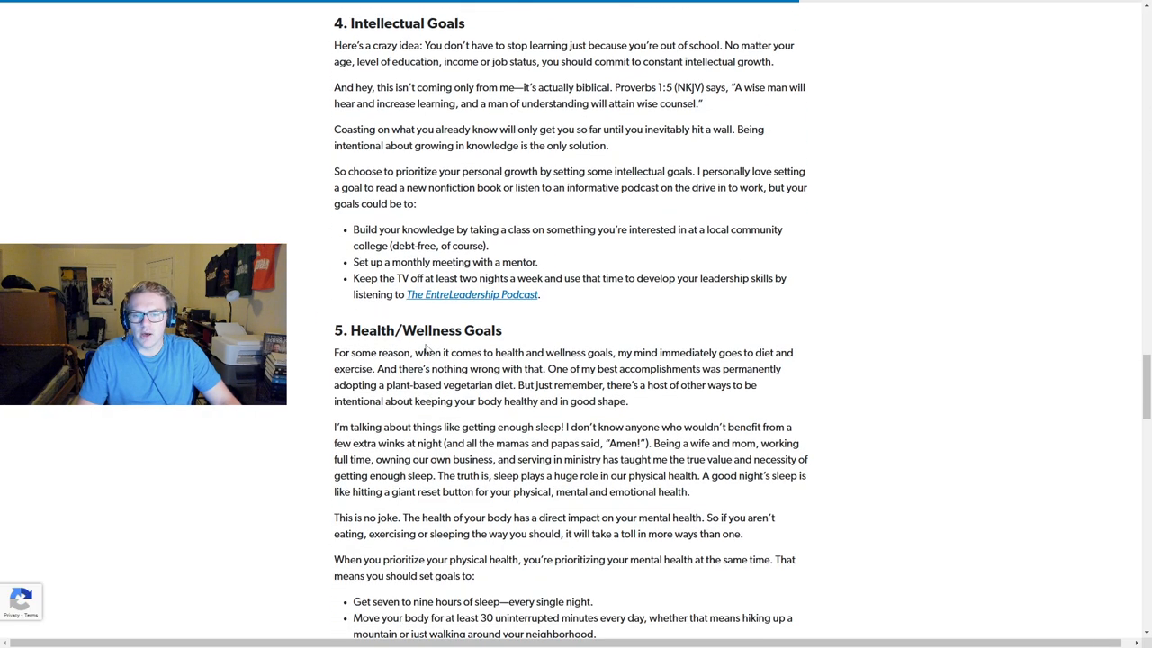
pyautogui.scroll(-3)
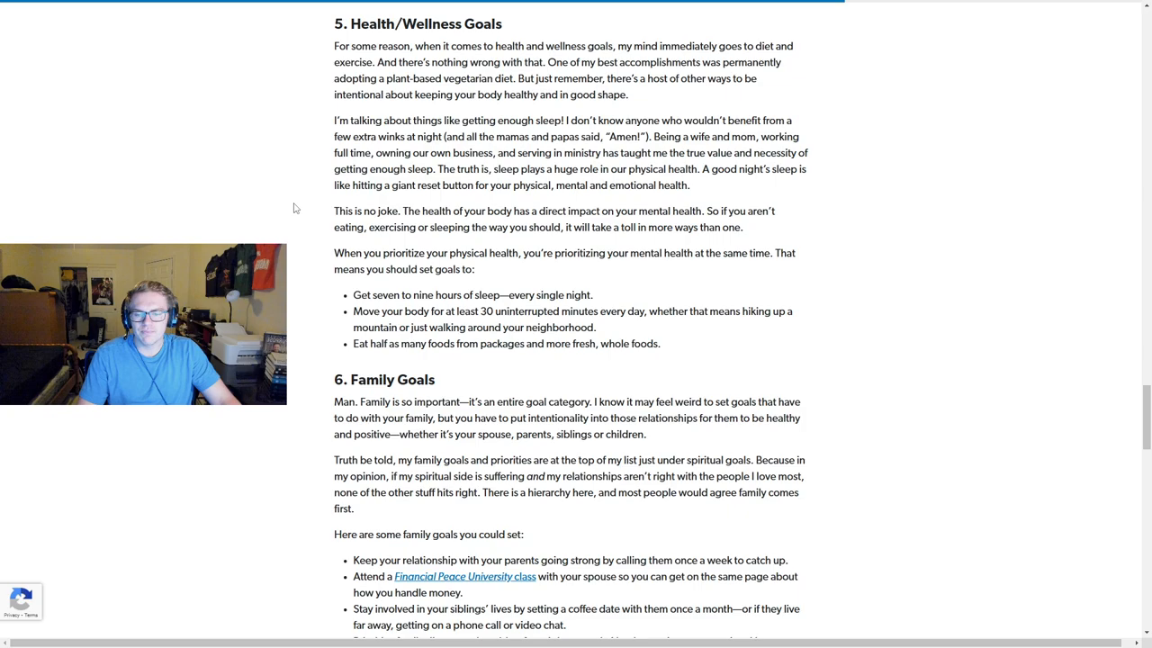
pyautogui.scroll(-3)
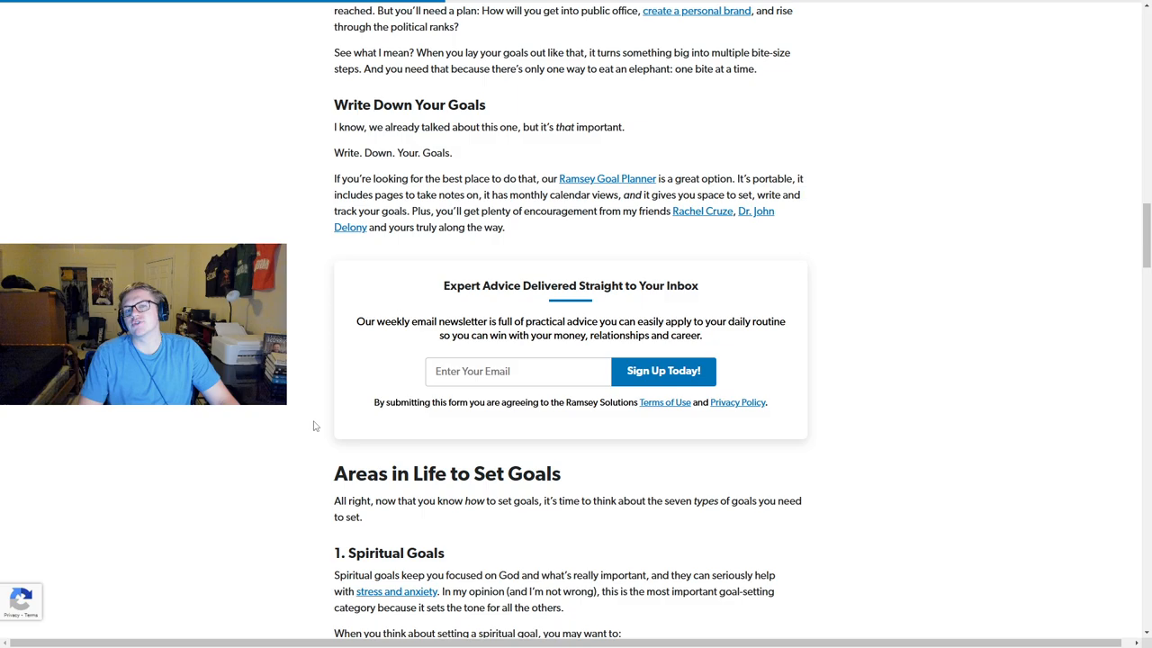
pyautogui.moveTo(299, 433)
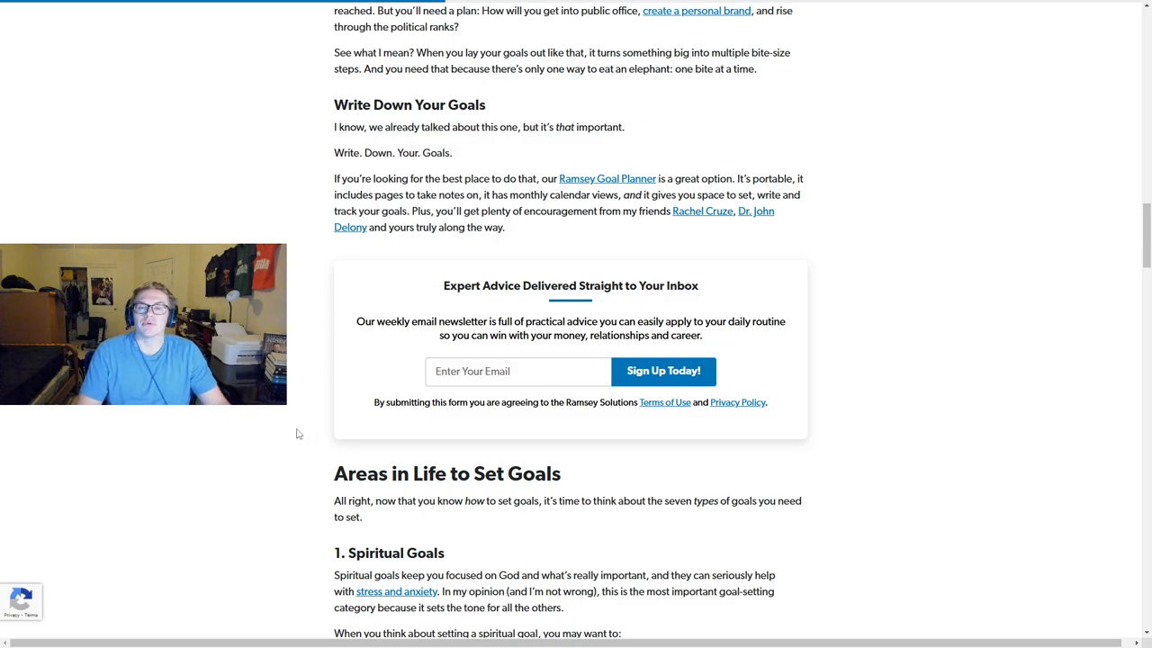